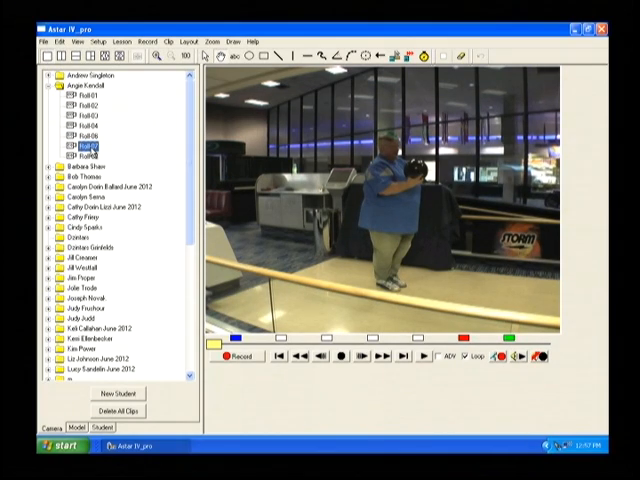
Step: Show the original 'before' shot beside the bowler's current approach video
{"action": "left_click", "coordinate": [72, 152]}
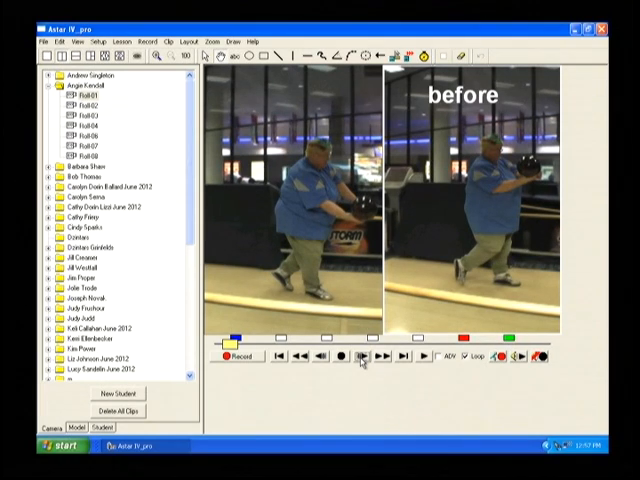
Step: Advance both synchronized clips until the bowler reaches the downswing
{"action": "left_click", "coordinate": [358, 356]}
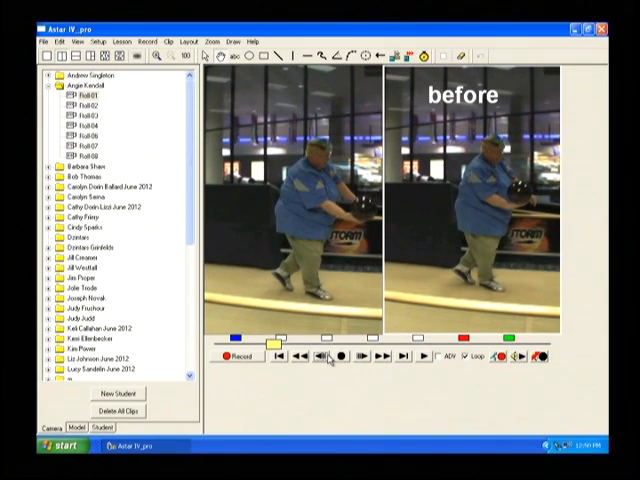
{"action": "mouse_move", "coordinate": [498, 208]}
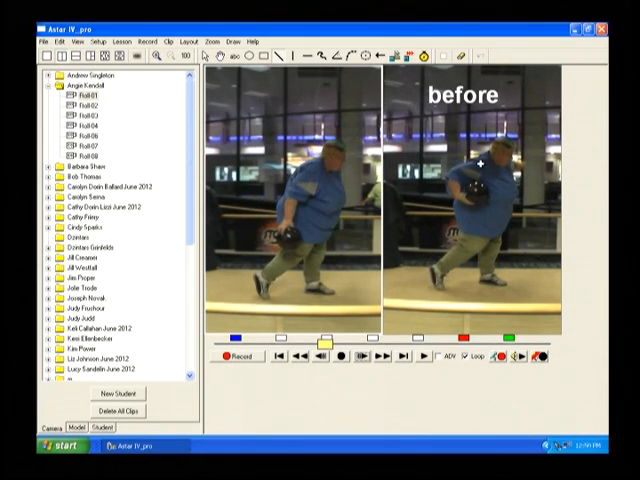
Step: Scrub both clips forward to the ball release and follow-through
{"action": "left_click_drag", "start_coordinate": [404, 208], "coordinate": [484, 164]}
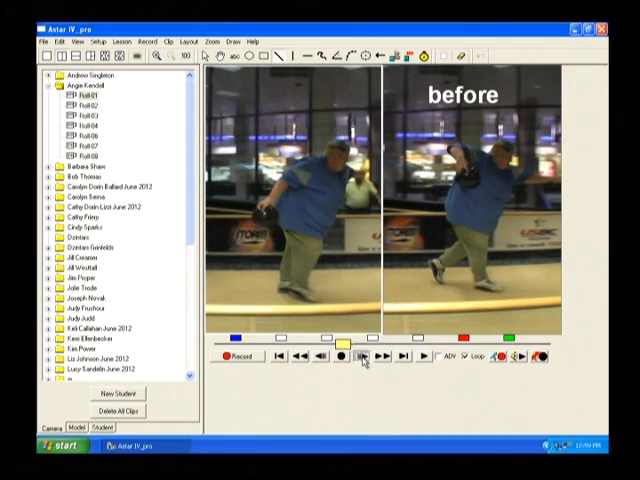
Step: Step the 'before' and later clips together toward the release frame
{"action": "left_click", "coordinate": [356, 356]}
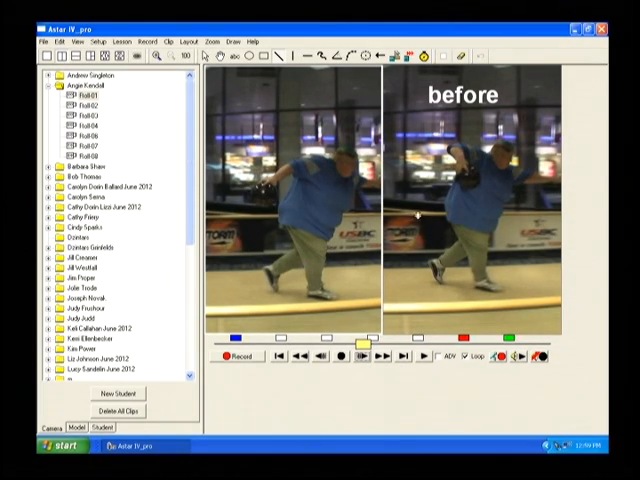
{"action": "mouse_move", "coordinate": [424, 222]}
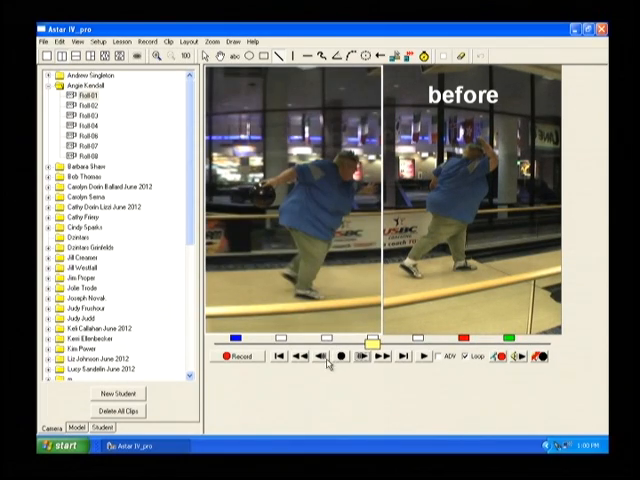
{"action": "left_click", "coordinate": [374, 356]}
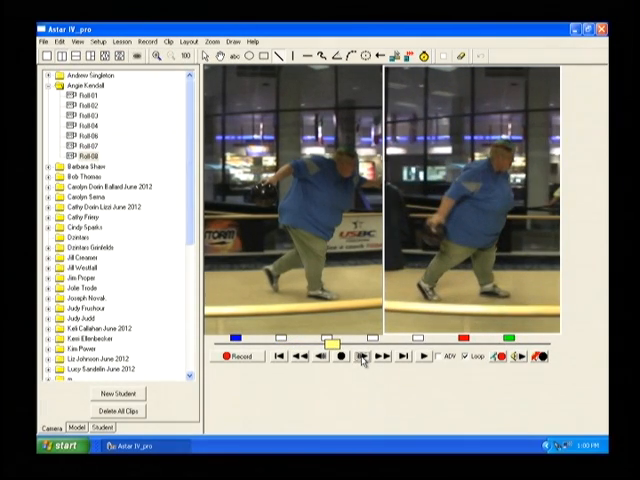
Step: Step both split-screen clips to the matching armswing frame
{"action": "left_click", "coordinate": [368, 356]}
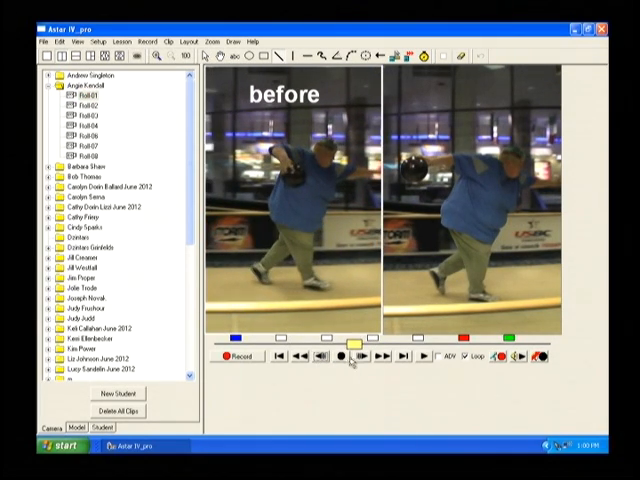
{"action": "left_click", "coordinate": [364, 356]}
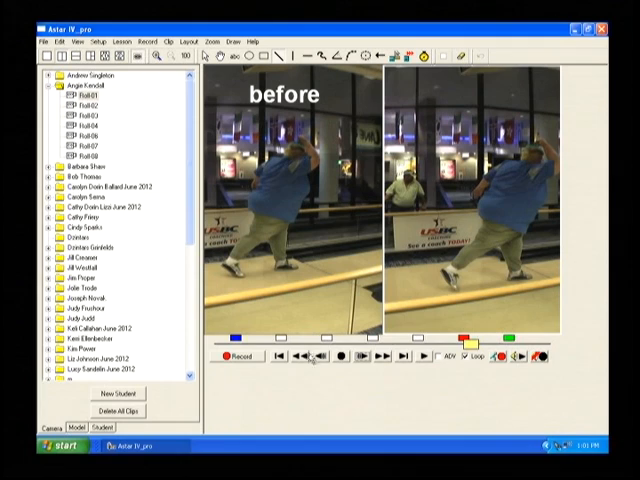
{"action": "left_click", "coordinate": [280, 356]}
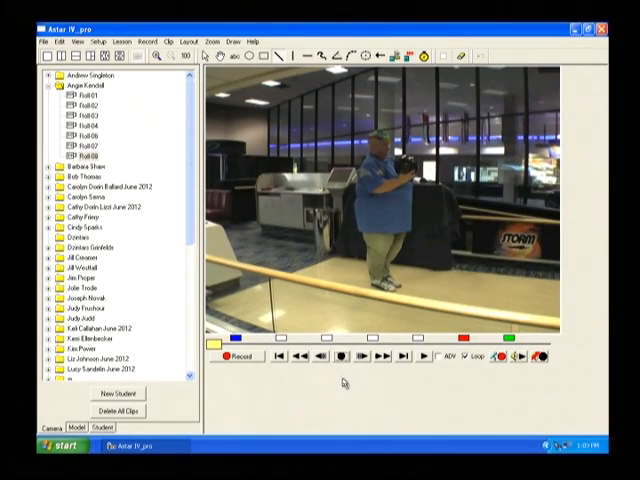
{"action": "mouse_move", "coordinate": [346, 388]}
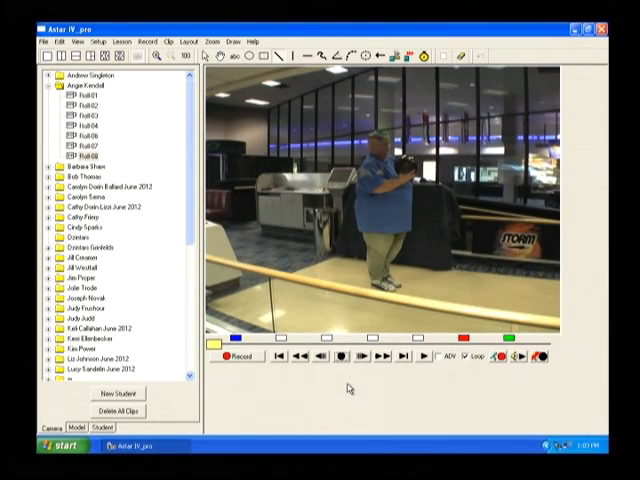